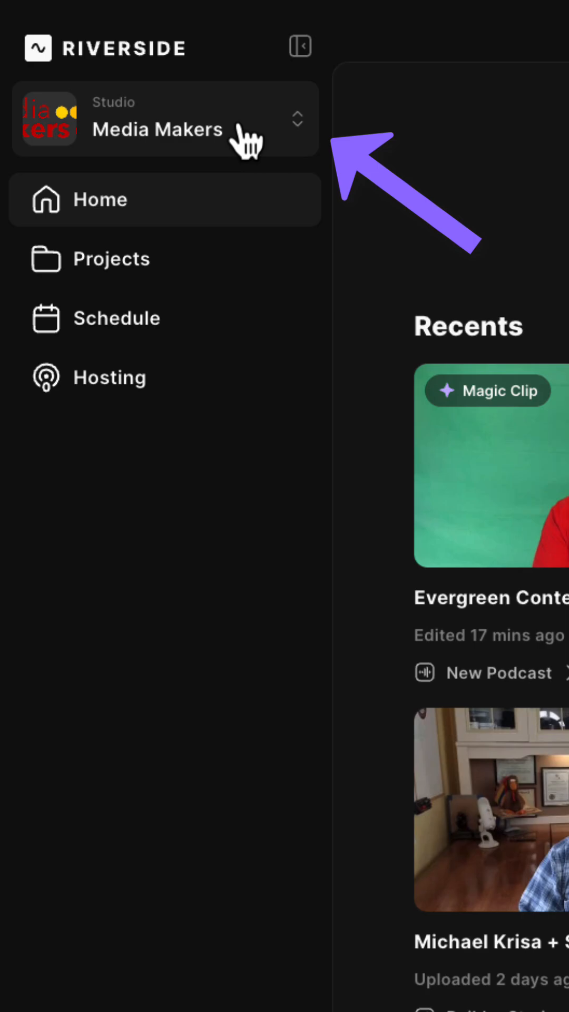
Switch the working studio to Media Makers from the studio switcher.
{"action": "left_click", "coordinate": [164, 119]}
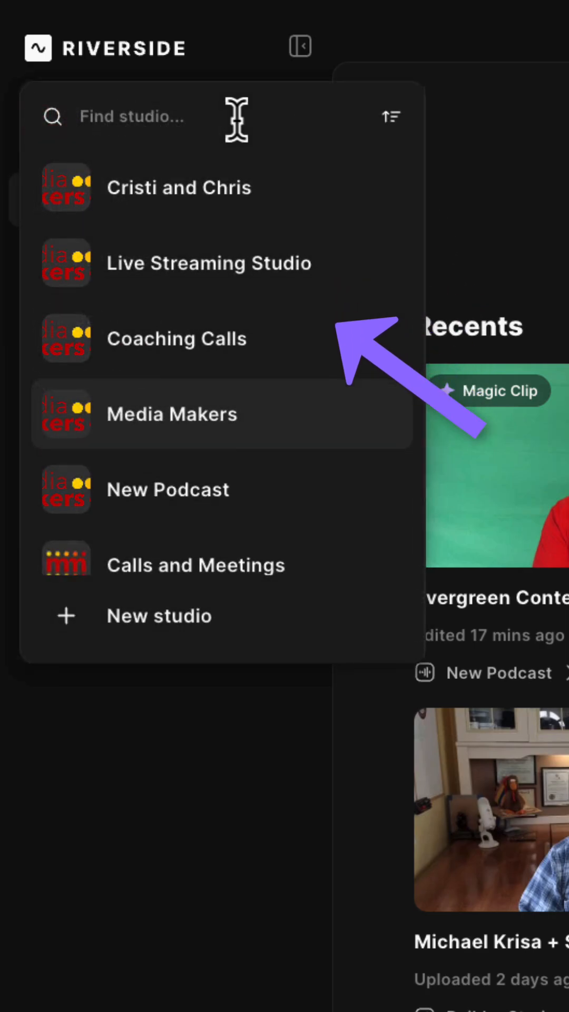
{"action": "left_click", "coordinate": [172, 414]}
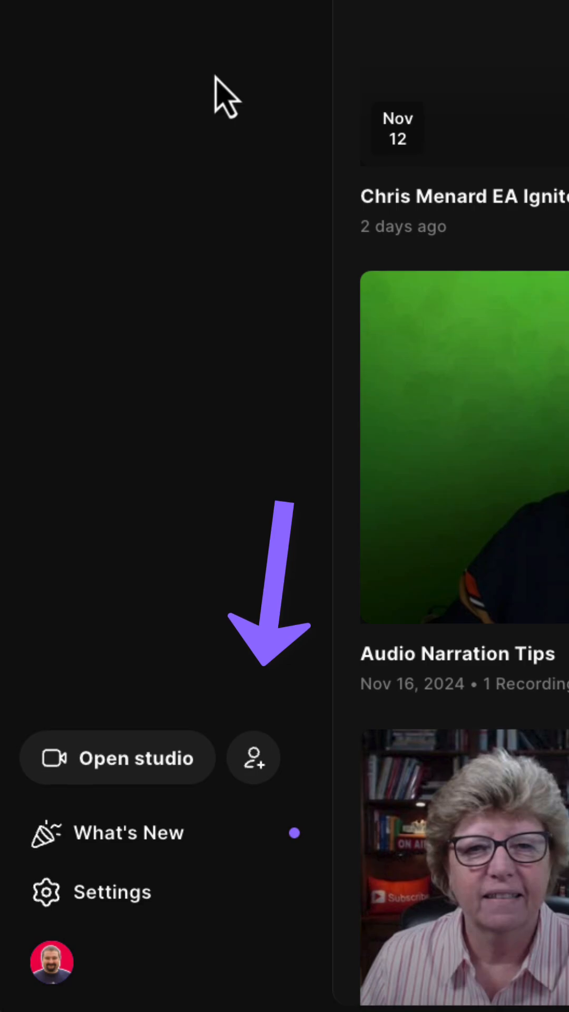
{"action": "mouse_move", "coordinate": [253, 758]}
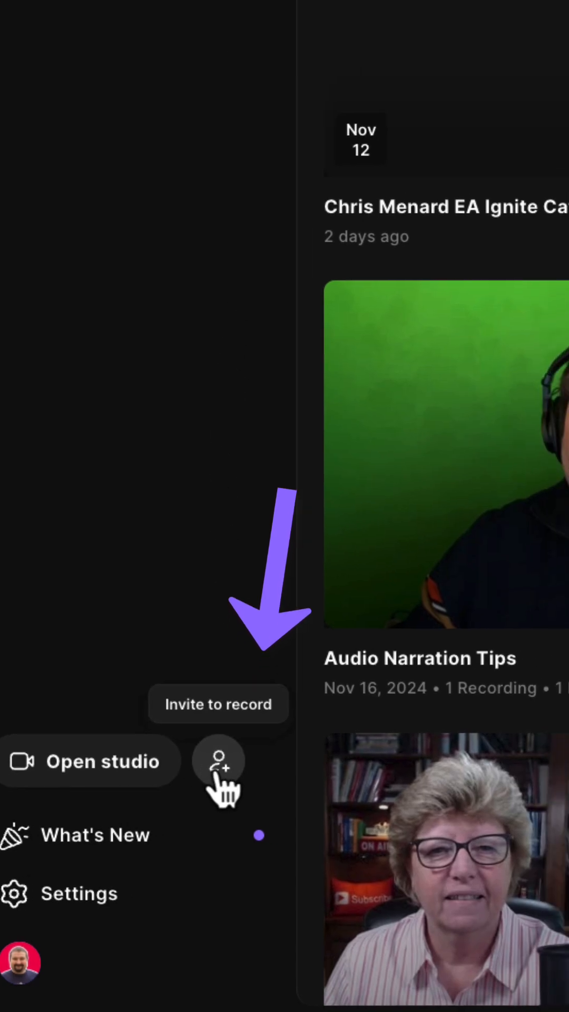
Bring up the Invite people dialog via Invite to record.
{"action": "left_click", "coordinate": [218, 761]}
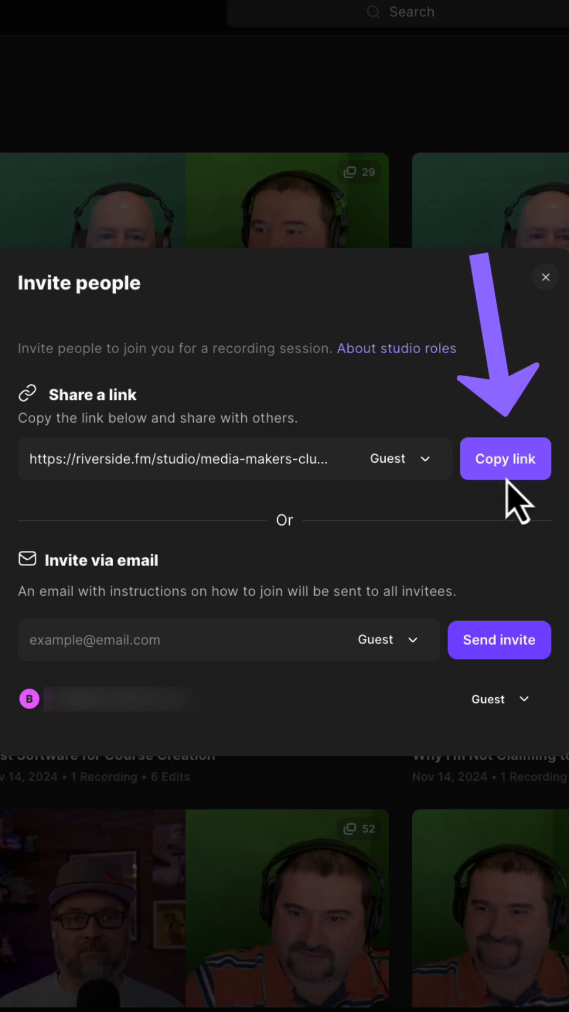
{"action": "mouse_move", "coordinate": [420, 497]}
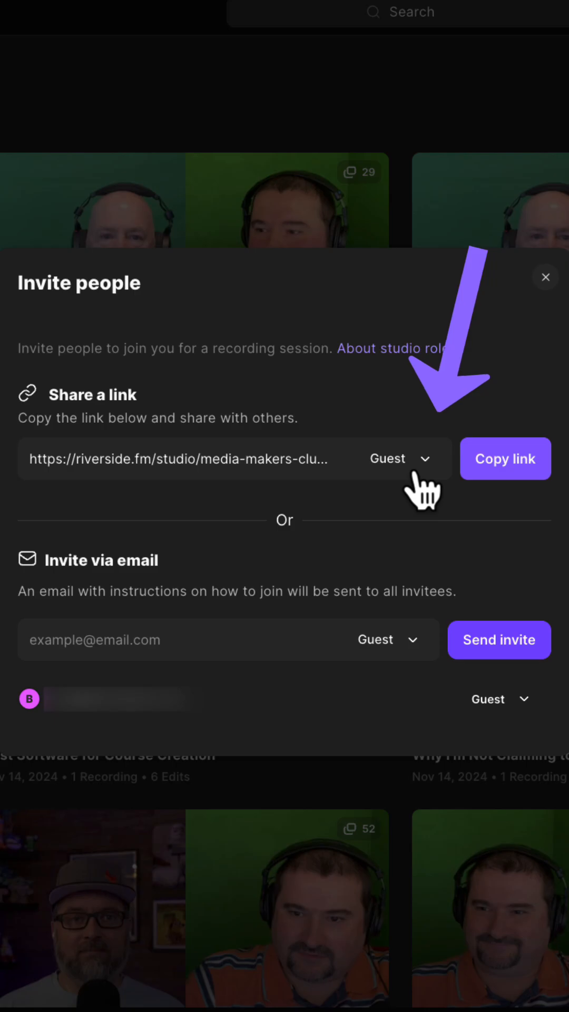
{"action": "mouse_move", "coordinate": [429, 487]}
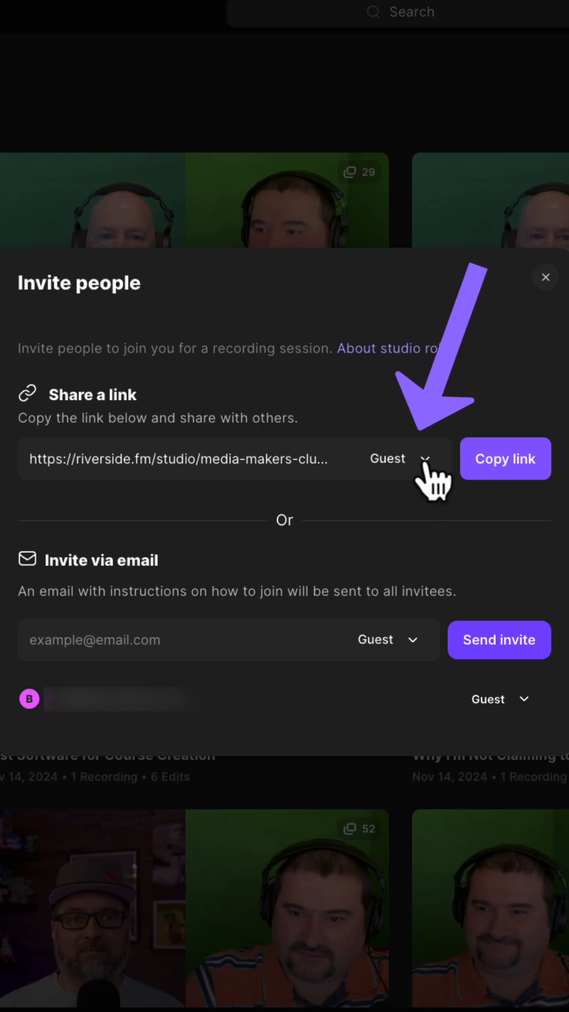
Keep the link role as Guest and copy the studio invite link until it shows Copied.
{"action": "left_click", "coordinate": [425, 458]}
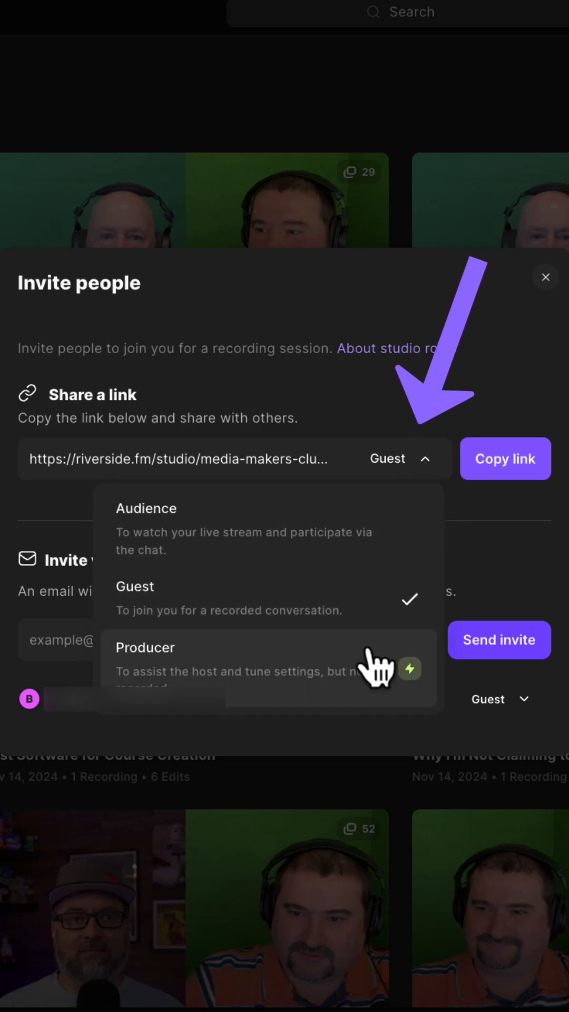
{"action": "mouse_move", "coordinate": [371, 555]}
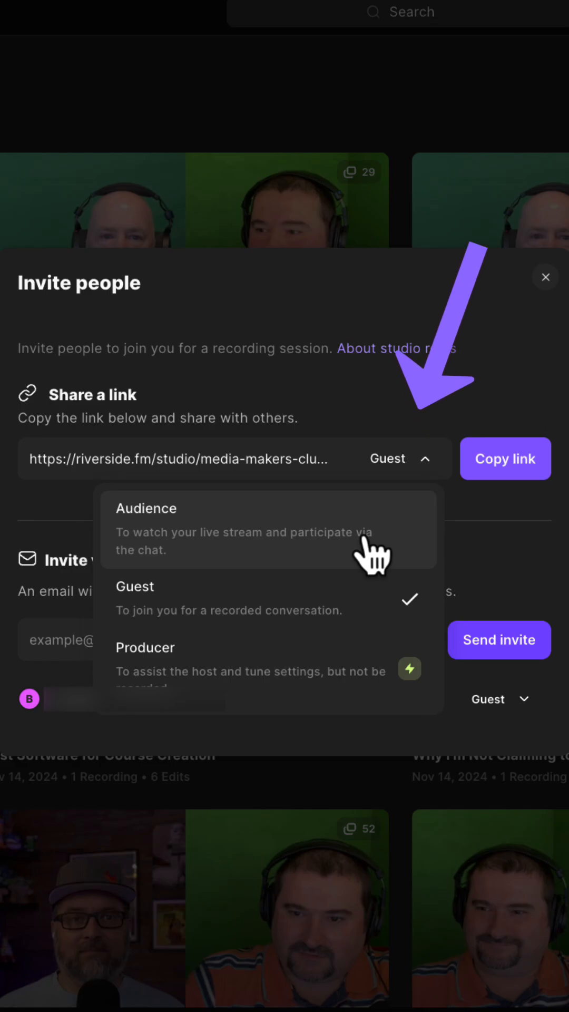
{"action": "left_click", "coordinate": [400, 459]}
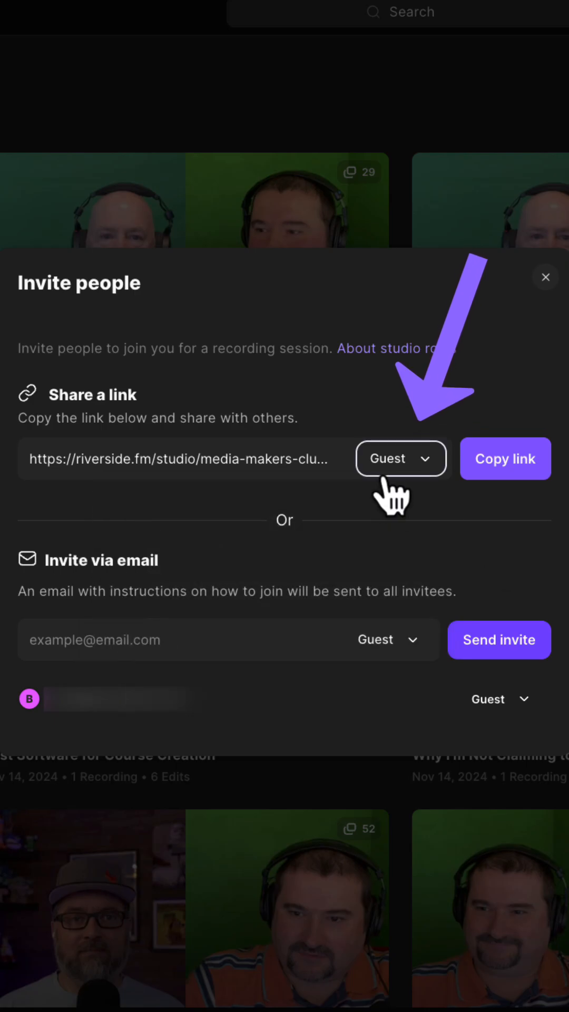
{"action": "left_click", "coordinate": [505, 458]}
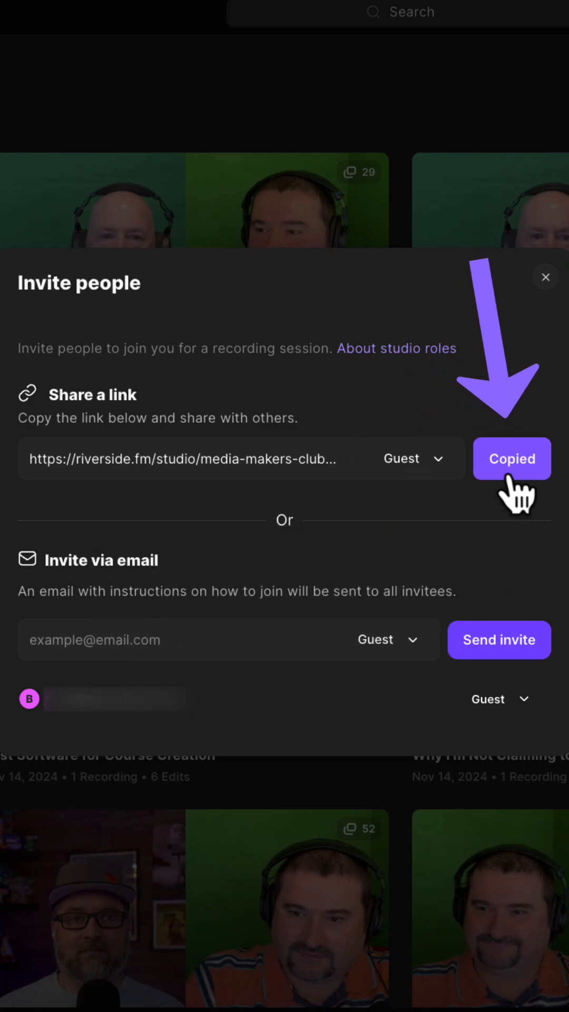